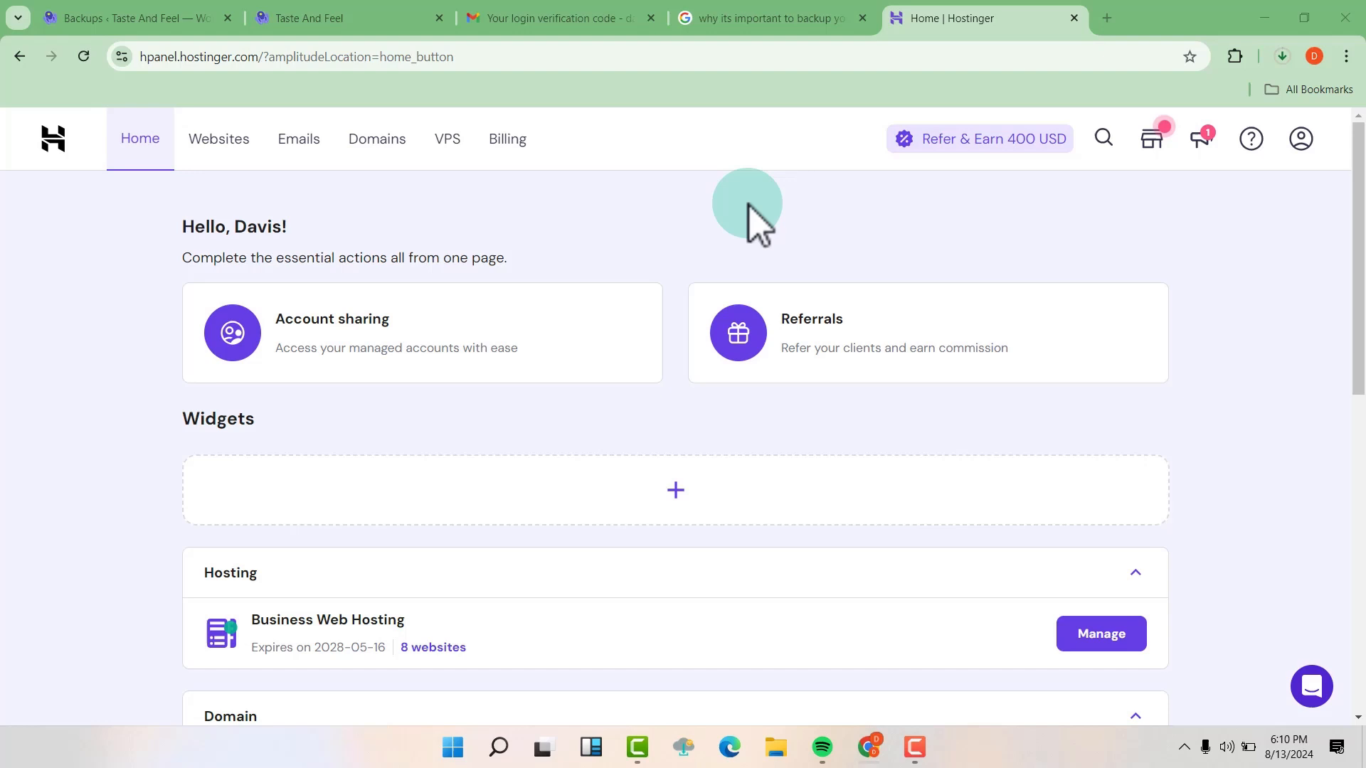
{"action": "mouse_move", "coordinate": [754, 225]}
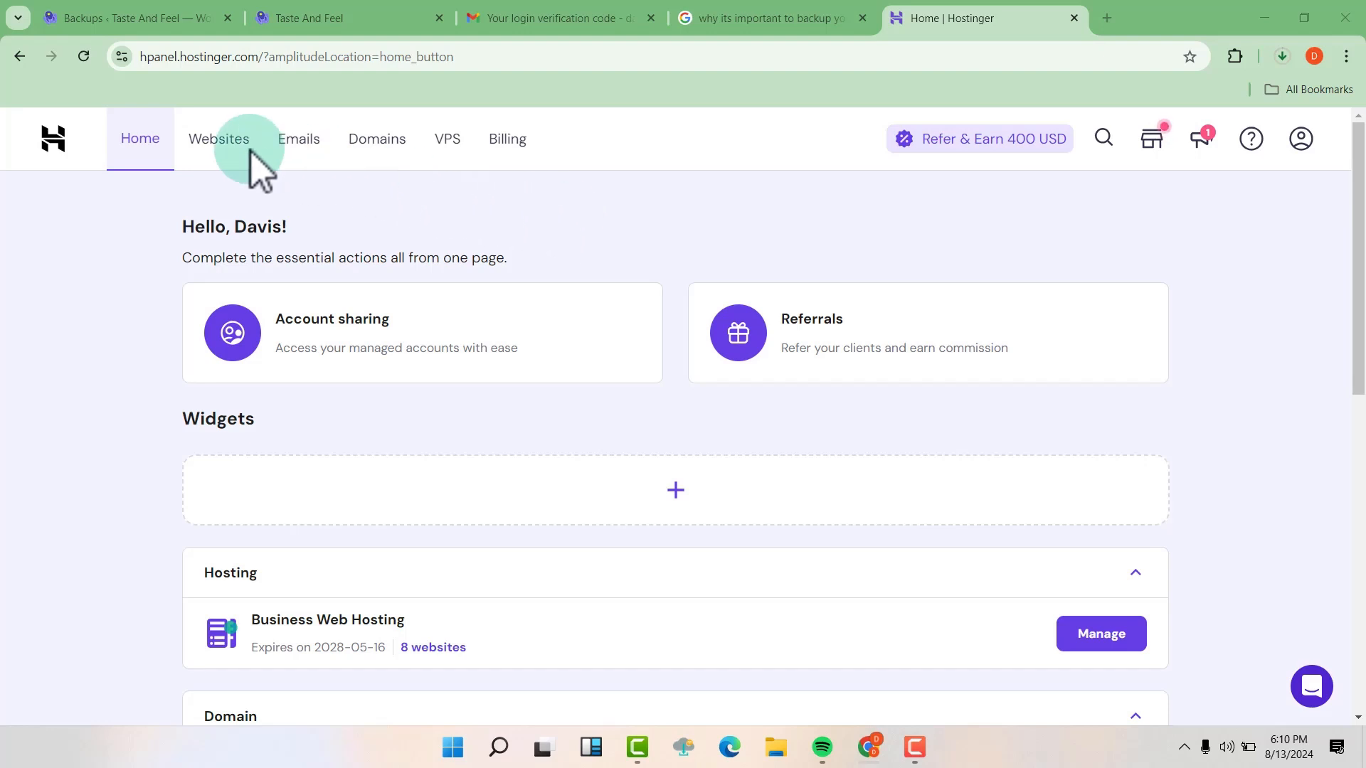
Show the Websites list for the hosting plan and move to its next page
{"action": "left_click", "coordinate": [219, 138]}
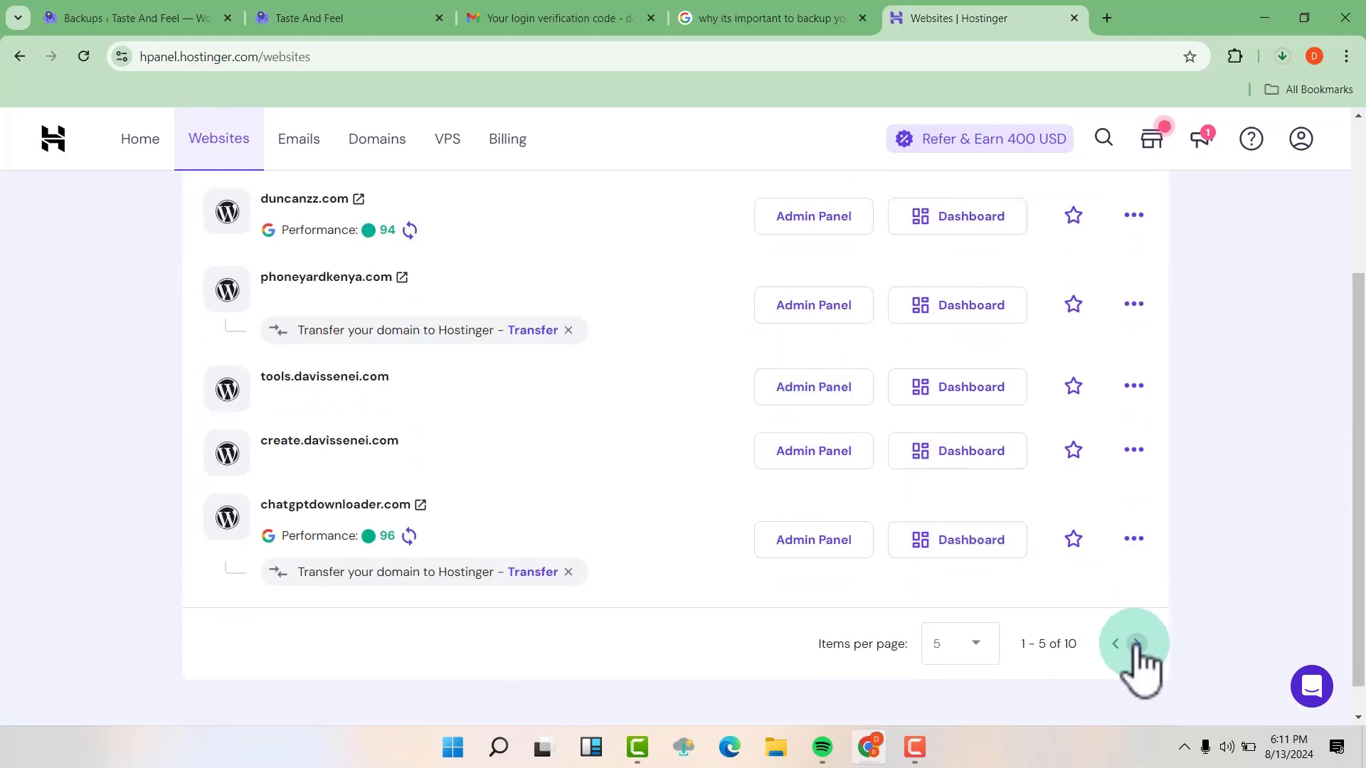
{"action": "left_click", "coordinate": [1115, 643]}
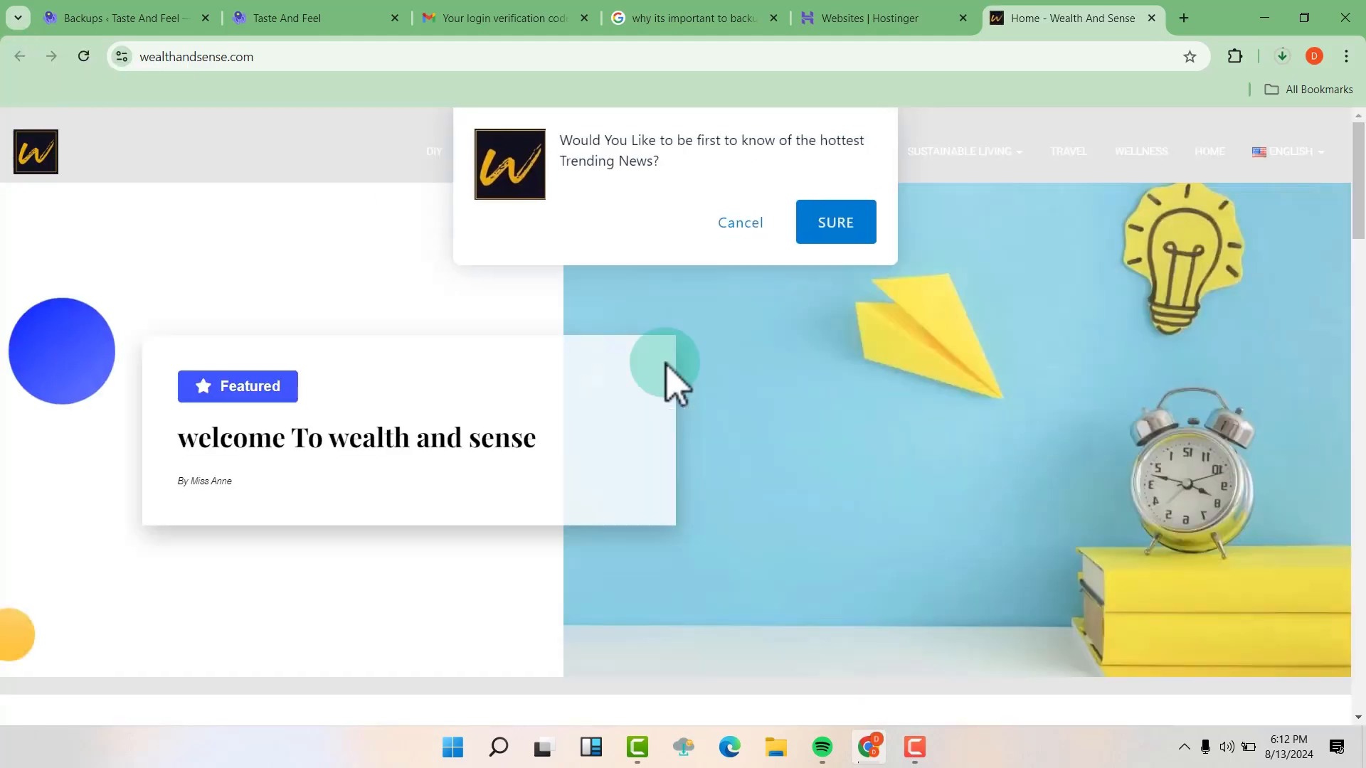
Scroll through the wealthandsense.com homepage posts, then return to the hPanel websites list
{"action": "scroll", "scroll_direction": "down", "scroll_amount": 3}
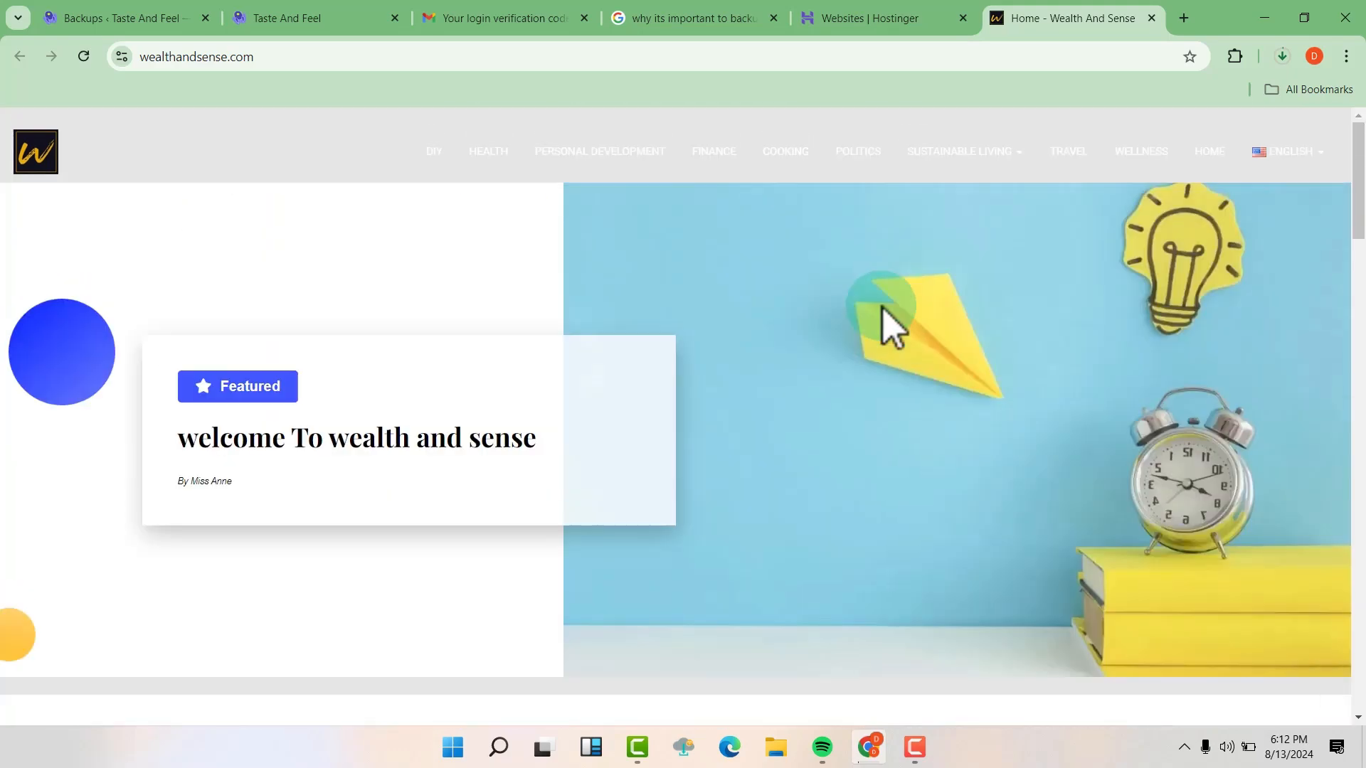
{"action": "scroll", "scroll_direction": "down", "scroll_amount": 3}
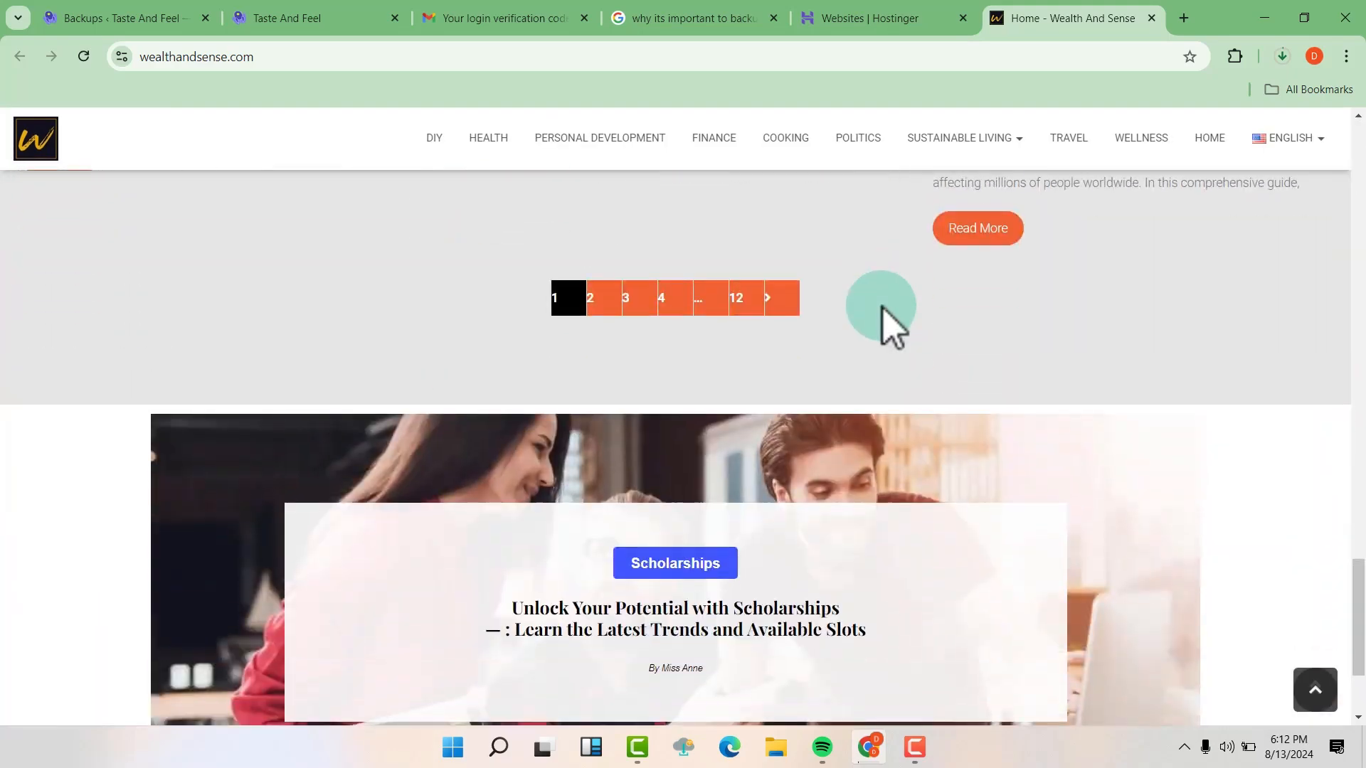
{"action": "left_click", "coordinate": [870, 17]}
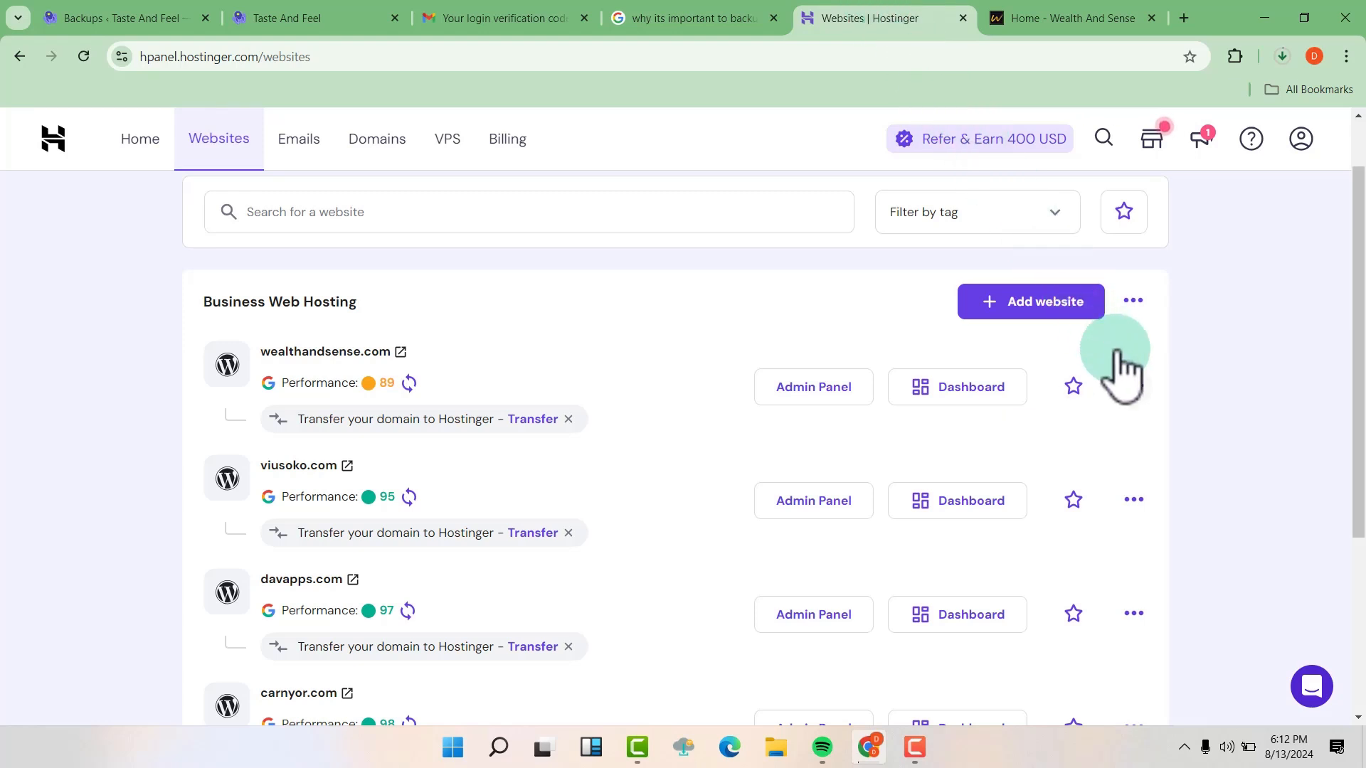
Choose Delete from the ⋯ actions menu beside wealthandsense.com
{"action": "left_click", "coordinate": [1134, 385]}
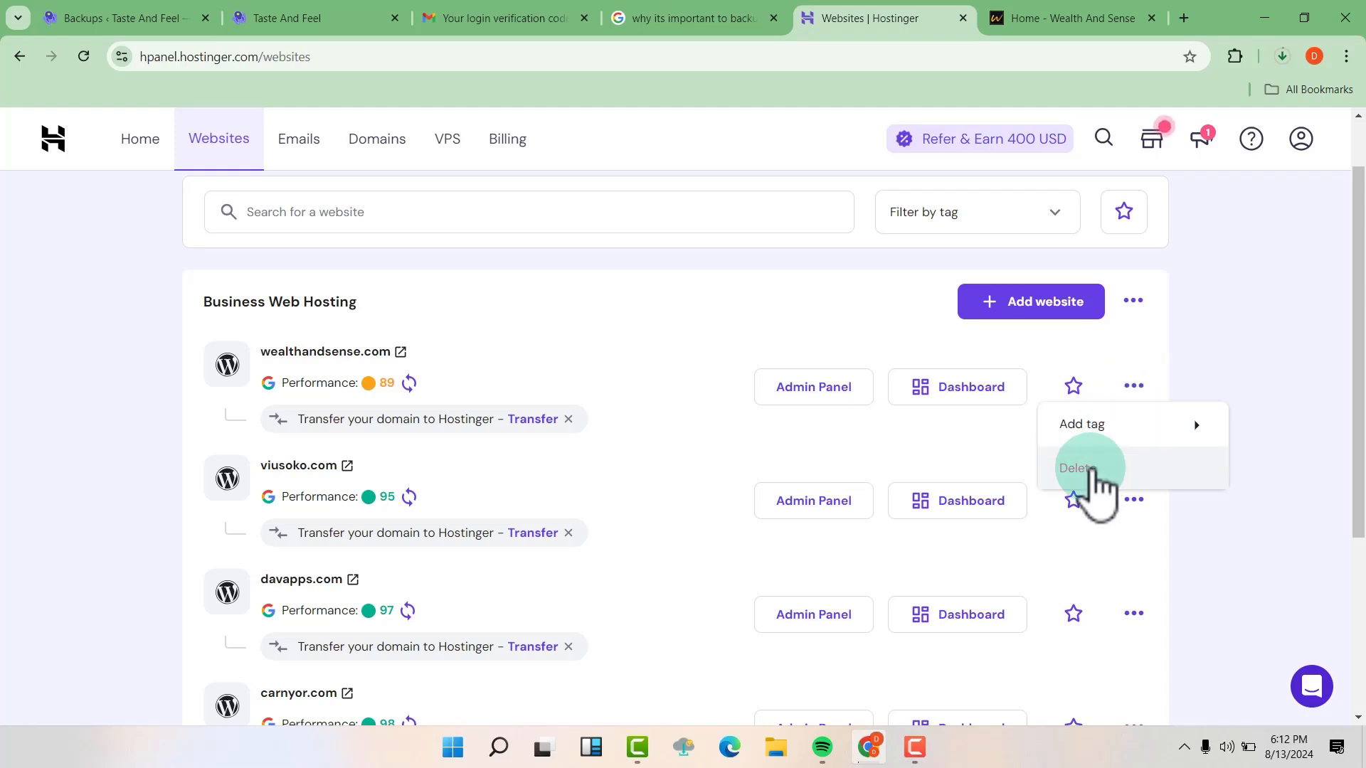
{"action": "left_click", "coordinate": [1081, 468]}
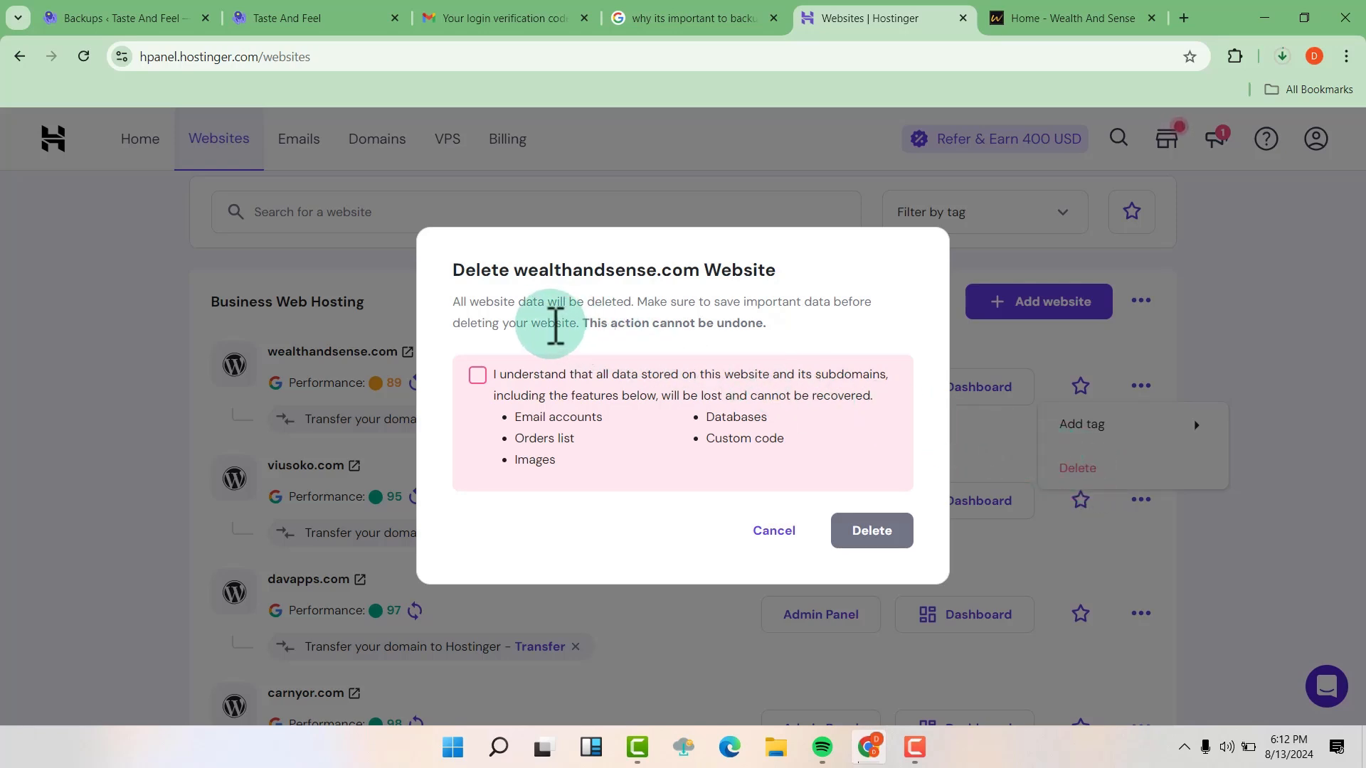
{"action": "mouse_move", "coordinate": [562, 348]}
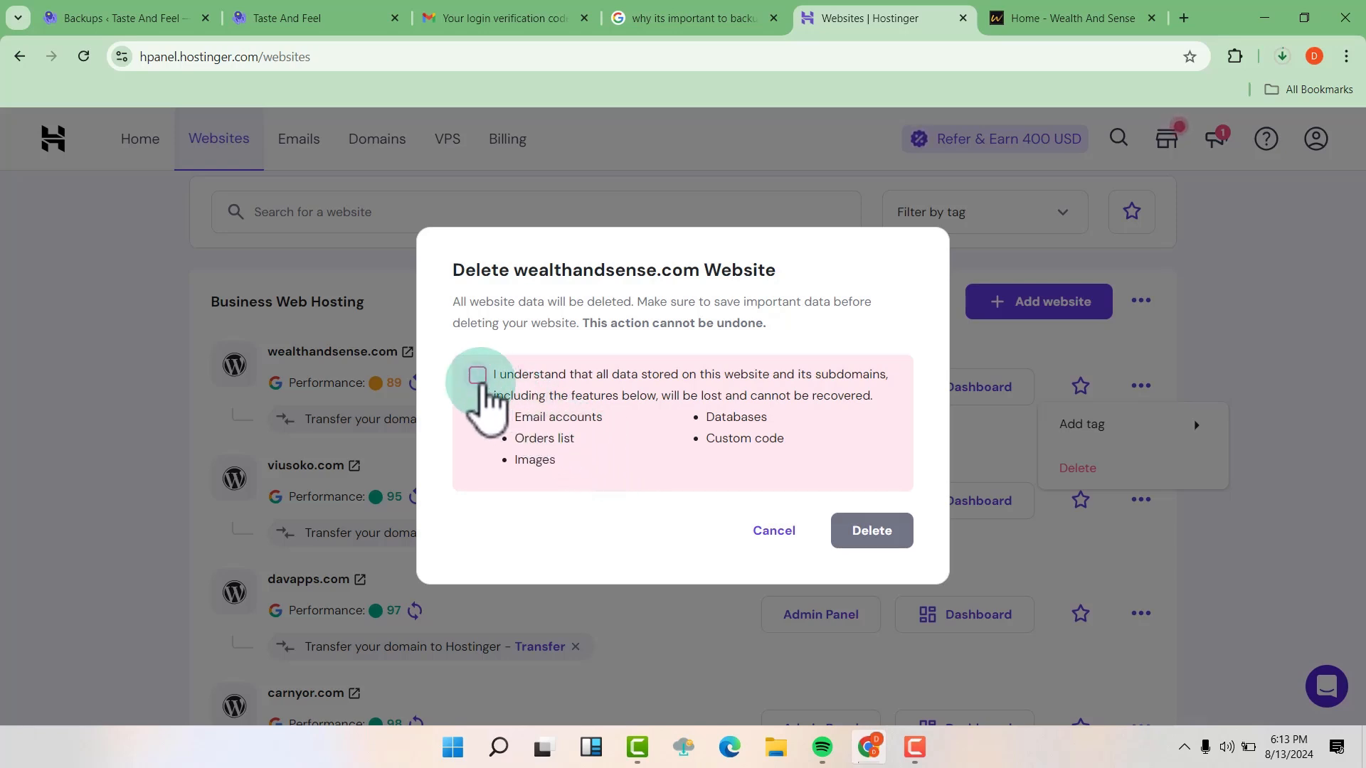
Acknowledge data loss, confirm deleting wealthandsense.com and dismiss the deletion notice
{"action": "left_click", "coordinate": [476, 374]}
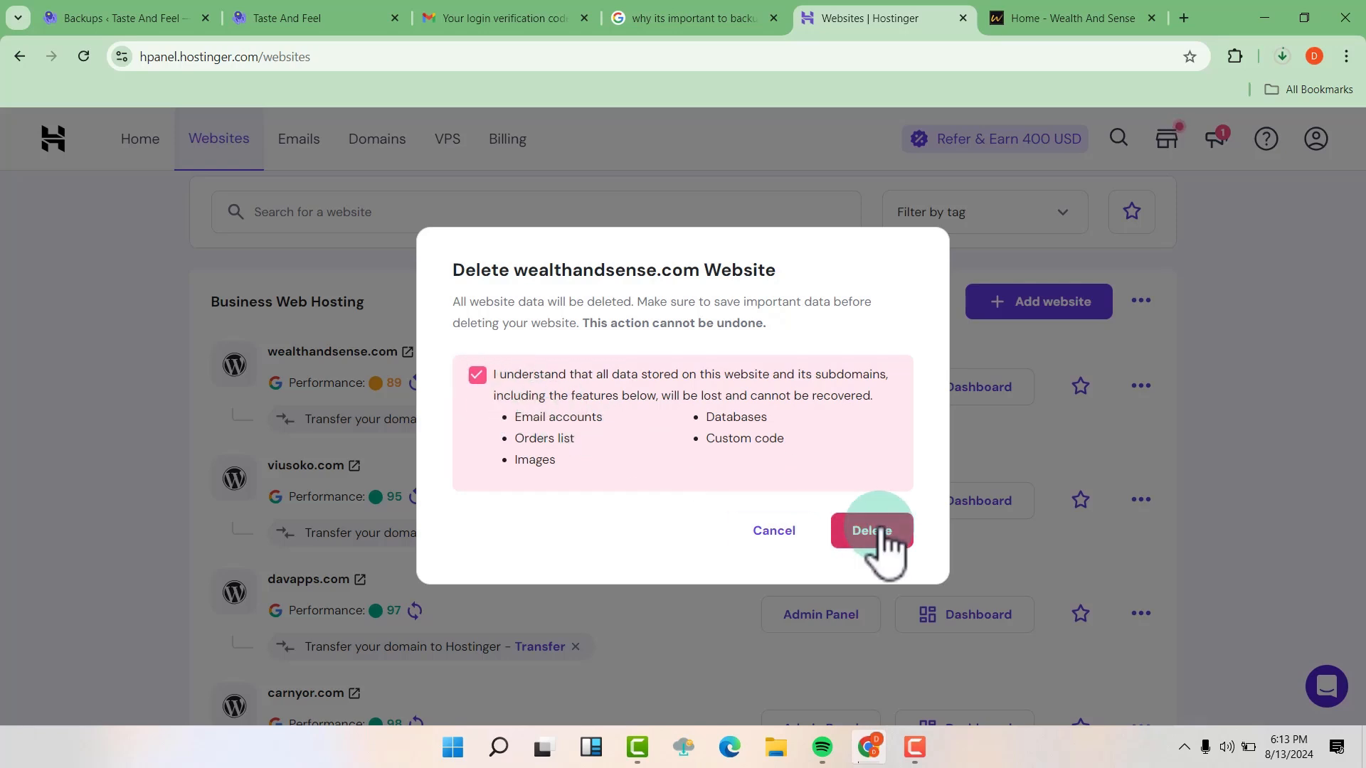
{"action": "left_click", "coordinate": [870, 531]}
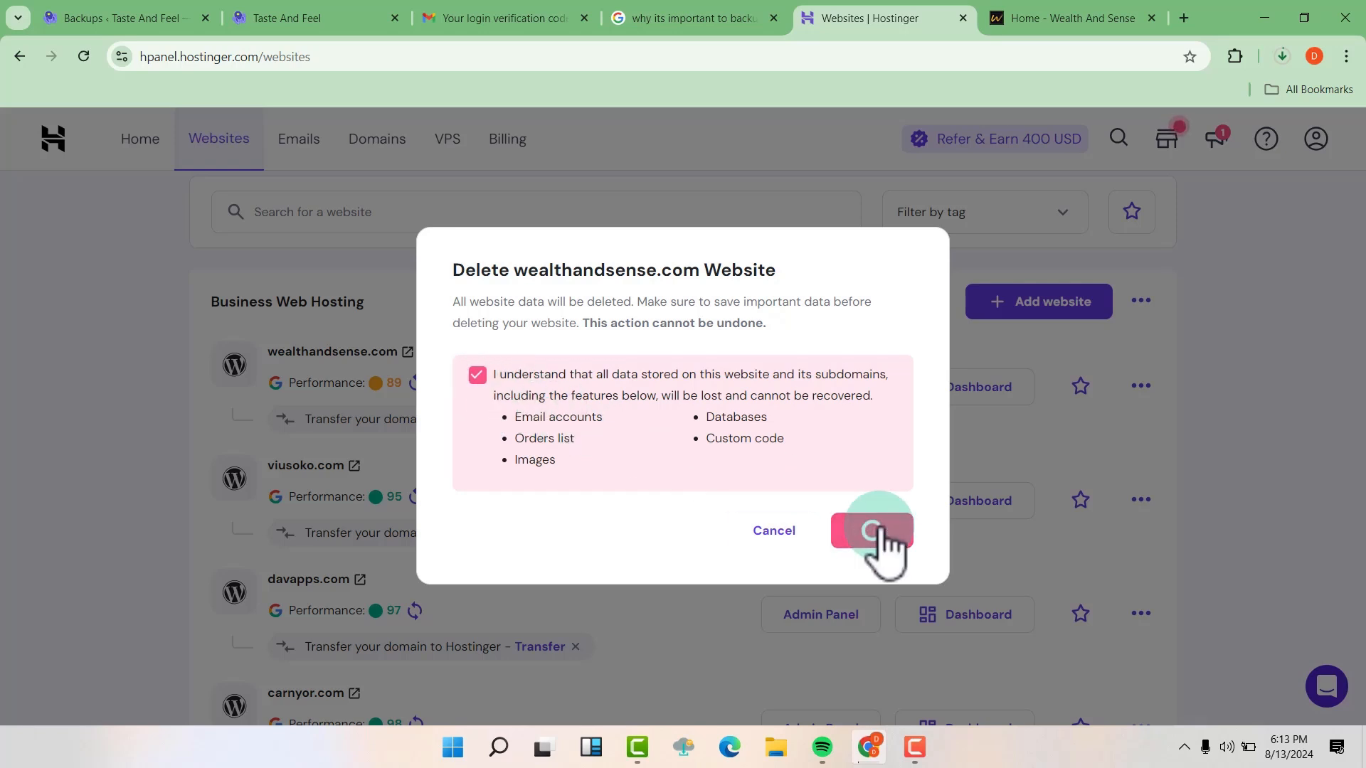
{"action": "left_click", "coordinate": [870, 531]}
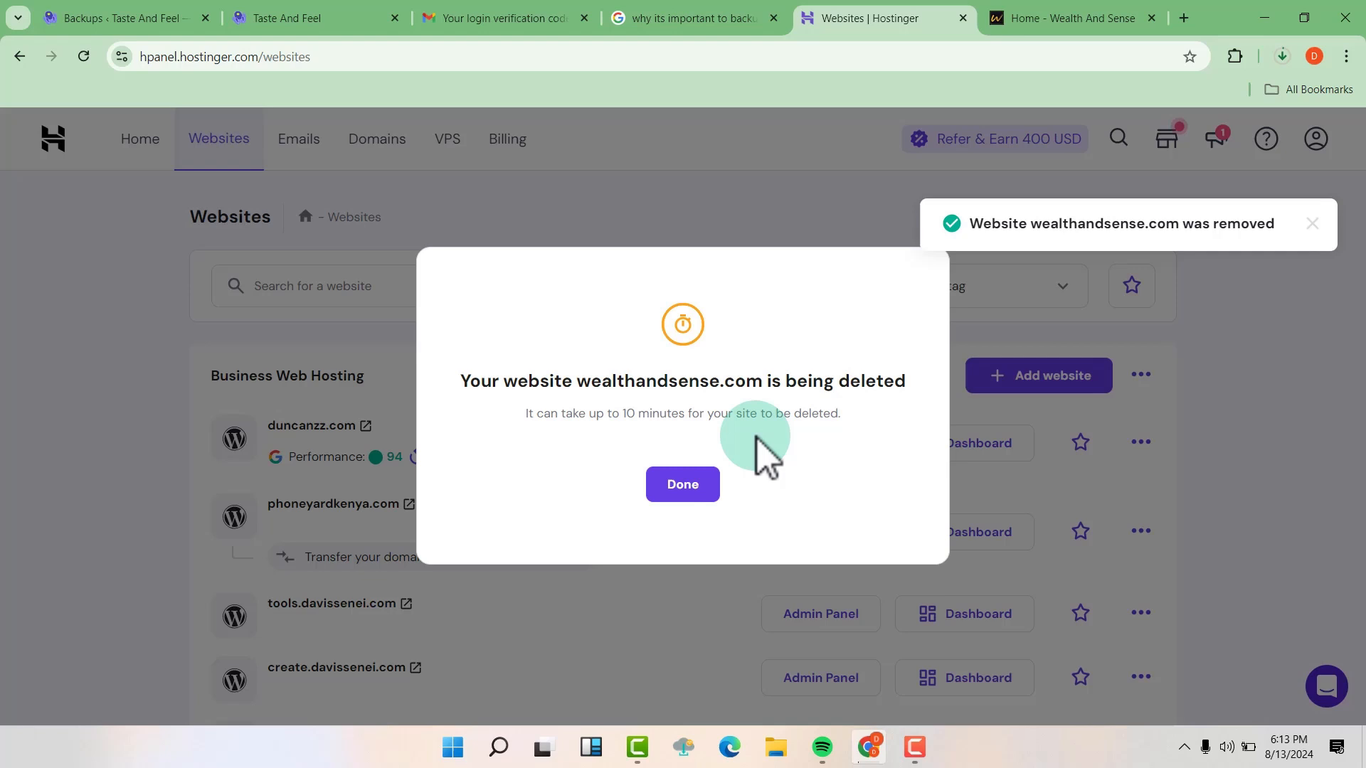
{"action": "left_click", "coordinate": [681, 484]}
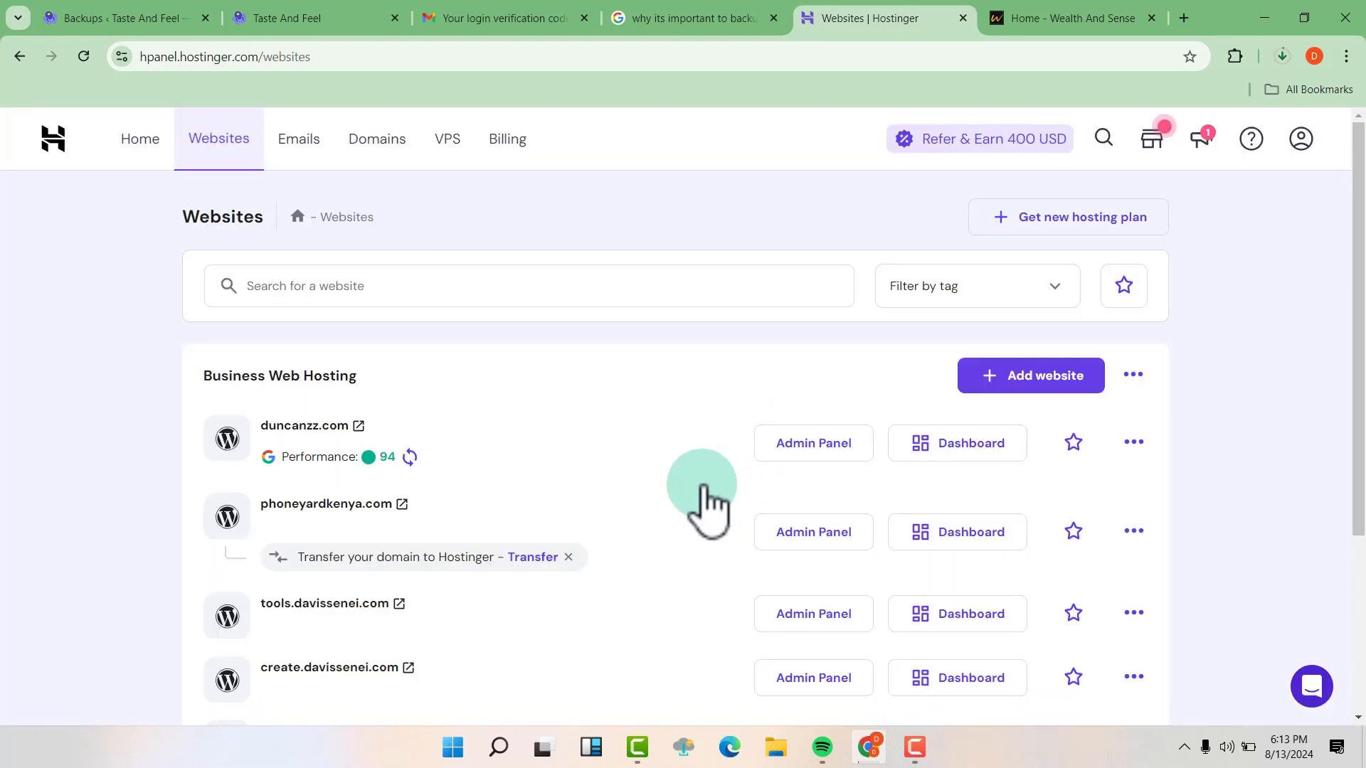
{"action": "mouse_move", "coordinate": [774, 409]}
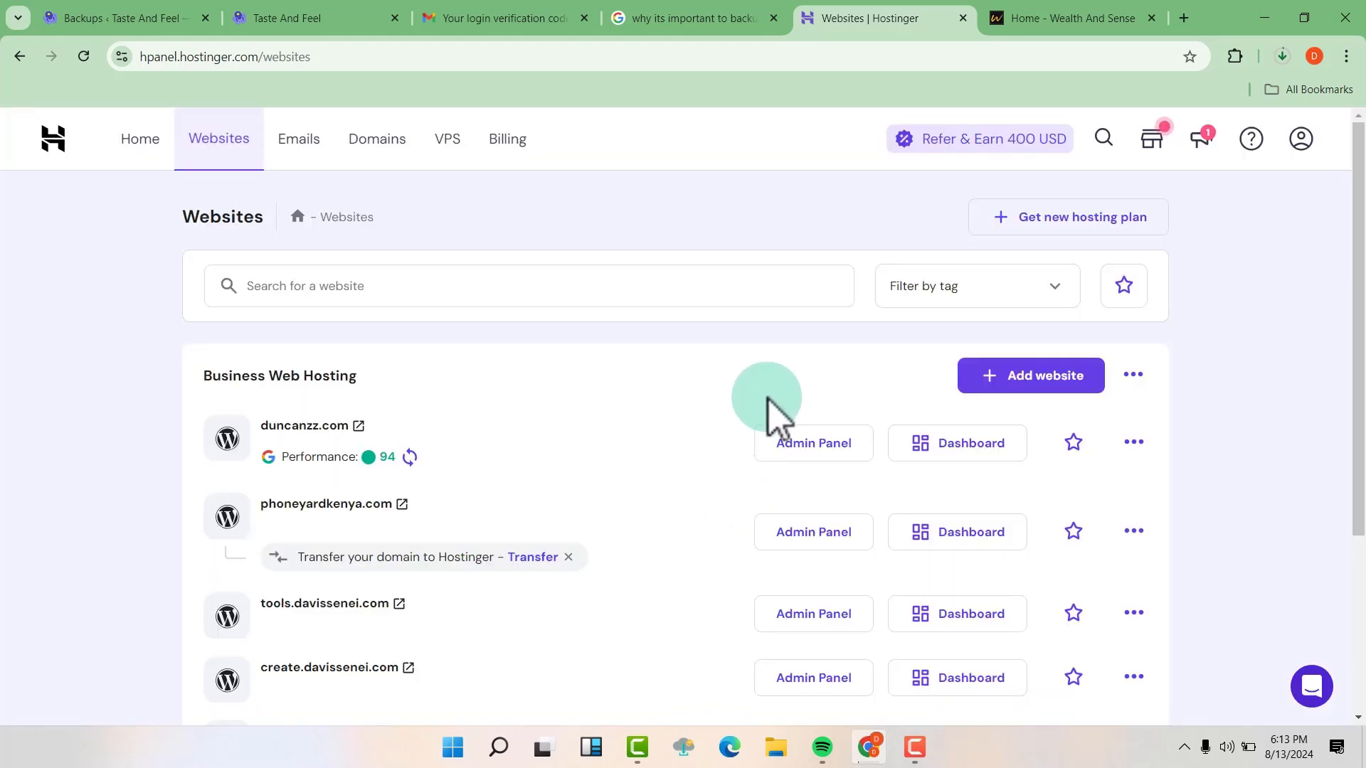
{"action": "mouse_move", "coordinate": [1071, 17]}
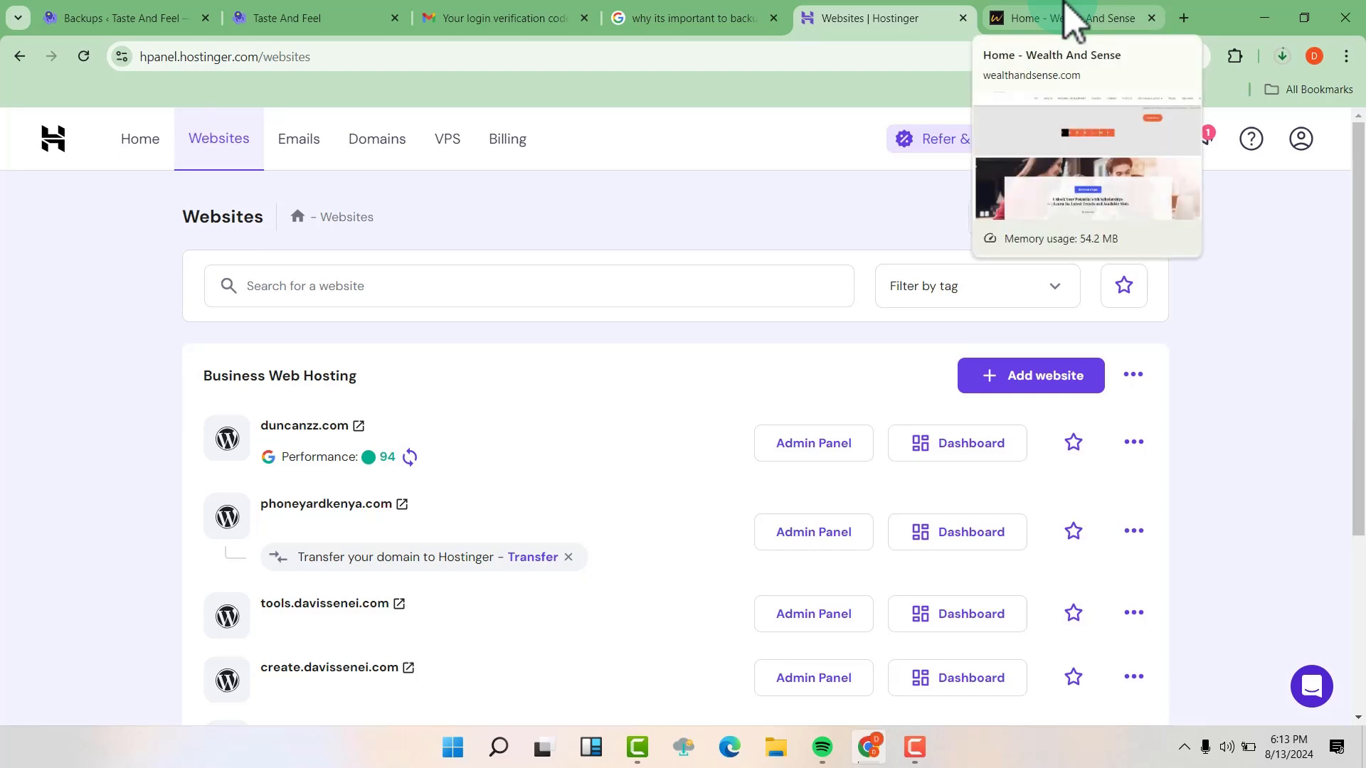
Reload wealthandsense.com until Hostinger's parked-domain page appears, then return to hPanel
{"action": "left_click", "coordinate": [1071, 17]}
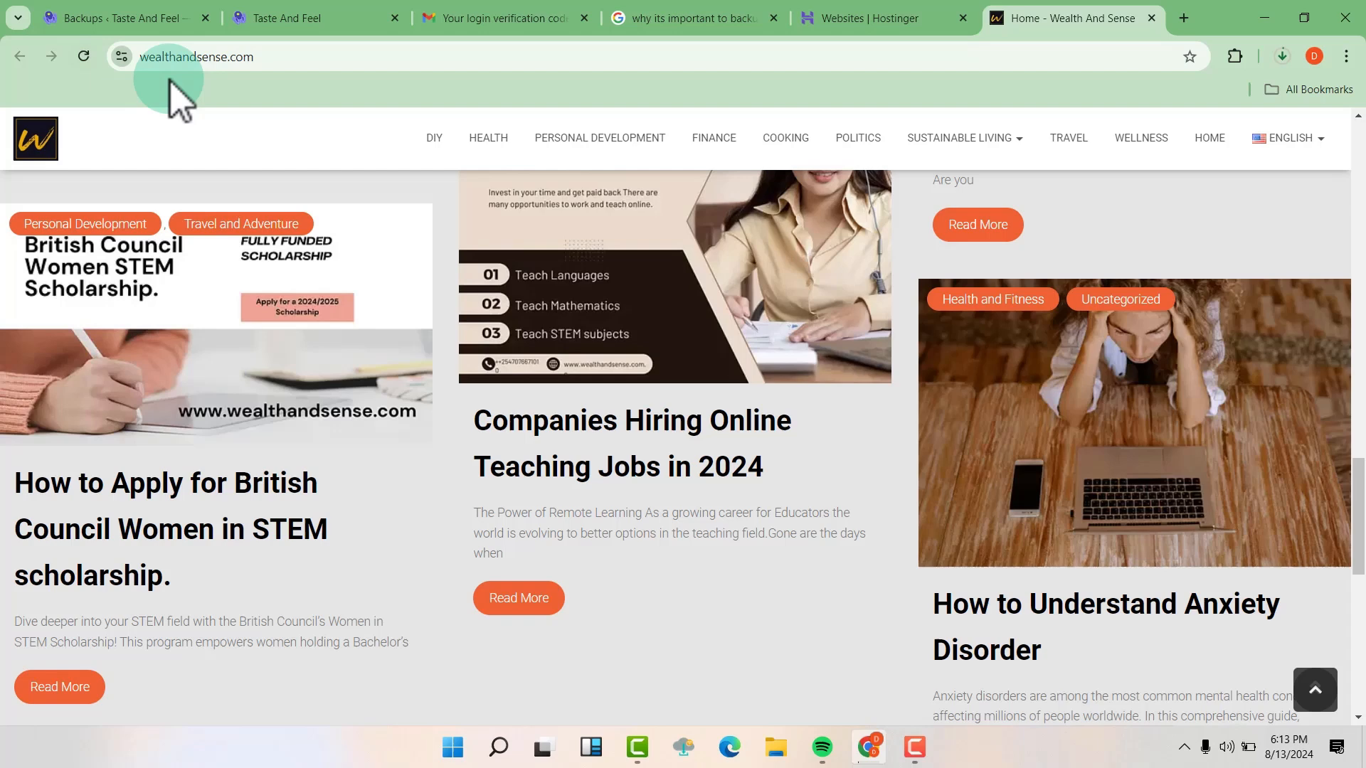
{"action": "left_click", "coordinate": [83, 56]}
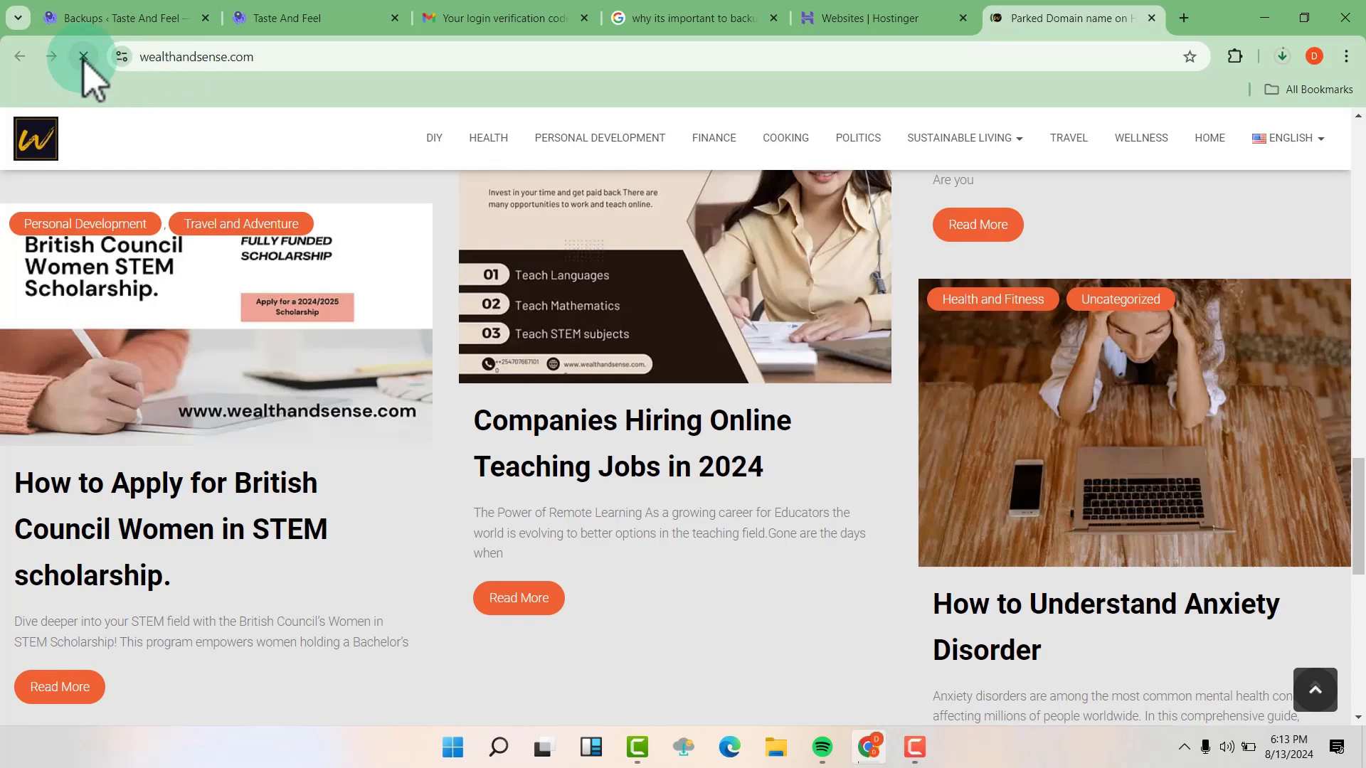
{"action": "left_click", "coordinate": [84, 57]}
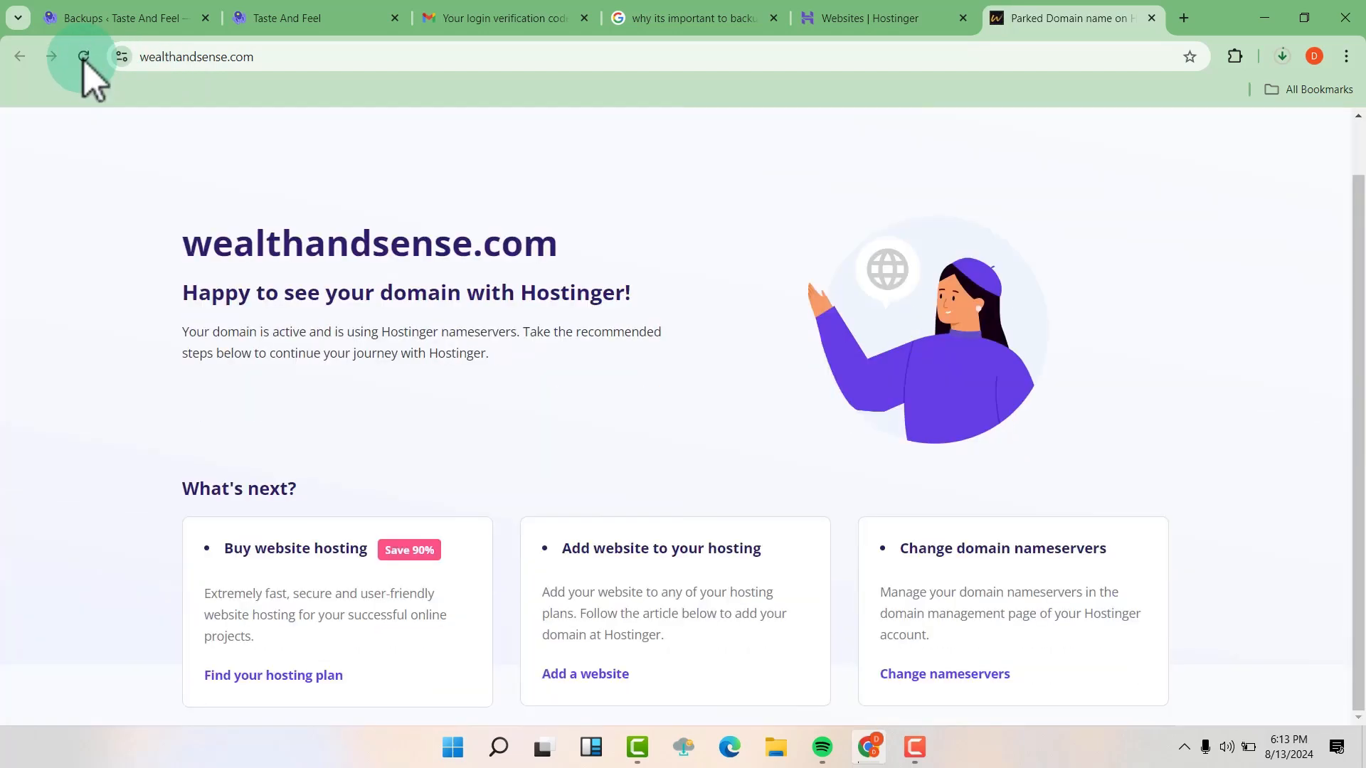
{"action": "left_click", "coordinate": [84, 57]}
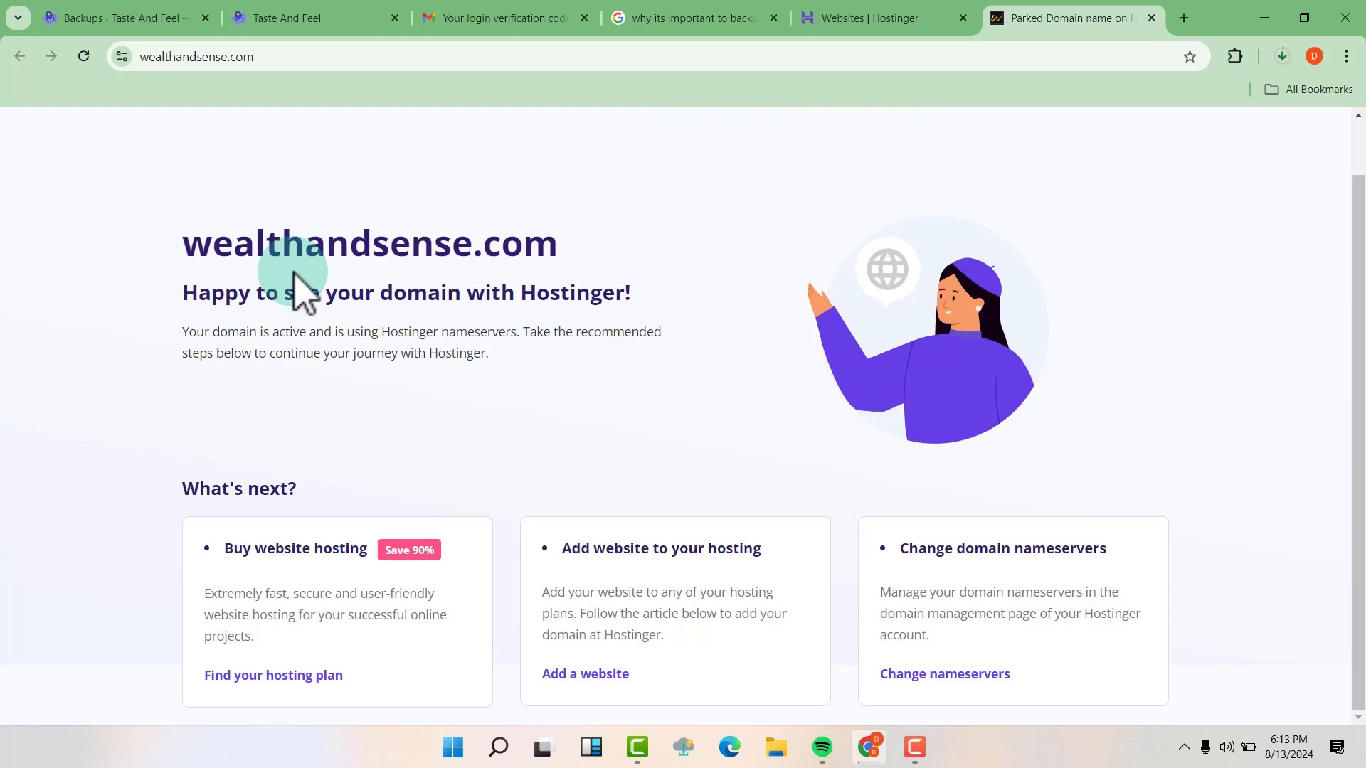
{"action": "left_click", "coordinate": [882, 17]}
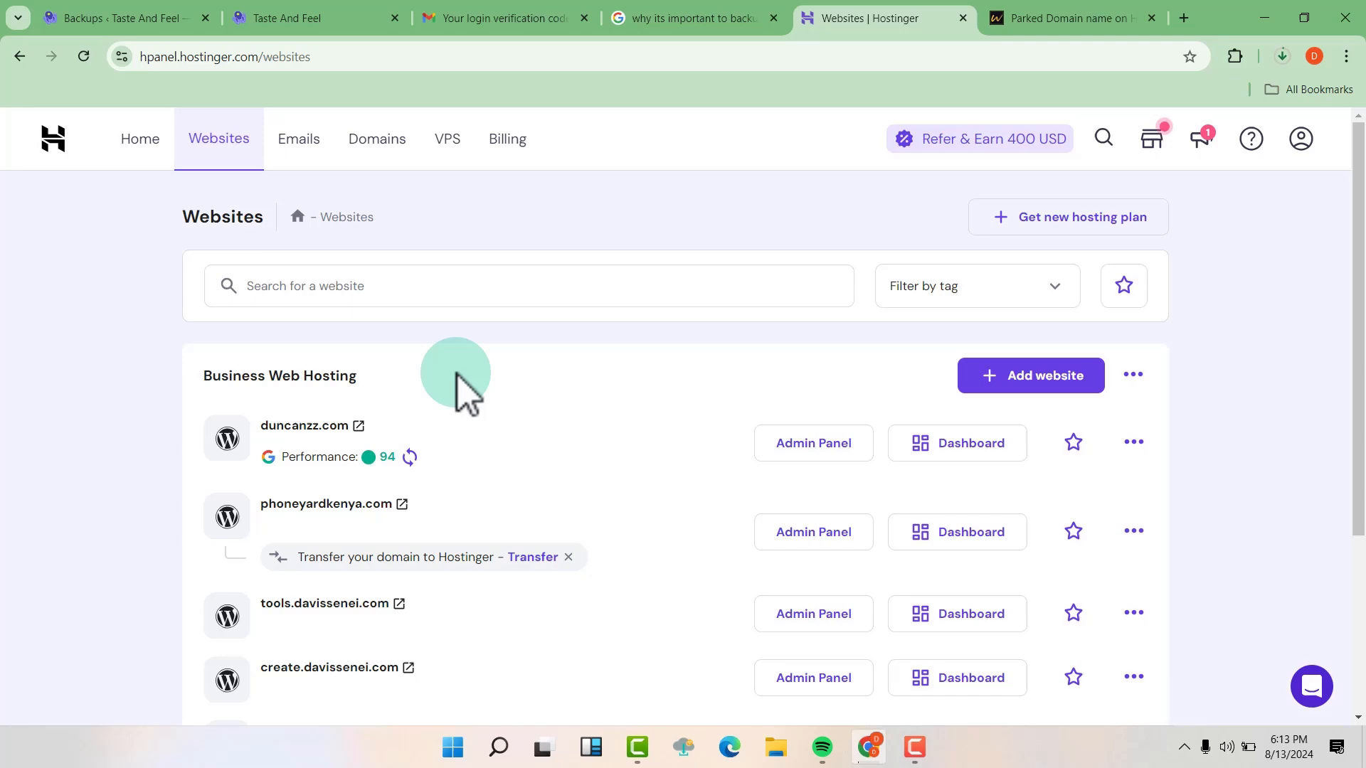
Scroll the websites list to confirm it shows 1–5 of 9 sites without wealthandsense.com
{"action": "scroll", "scroll_direction": "down", "scroll_amount": 3}
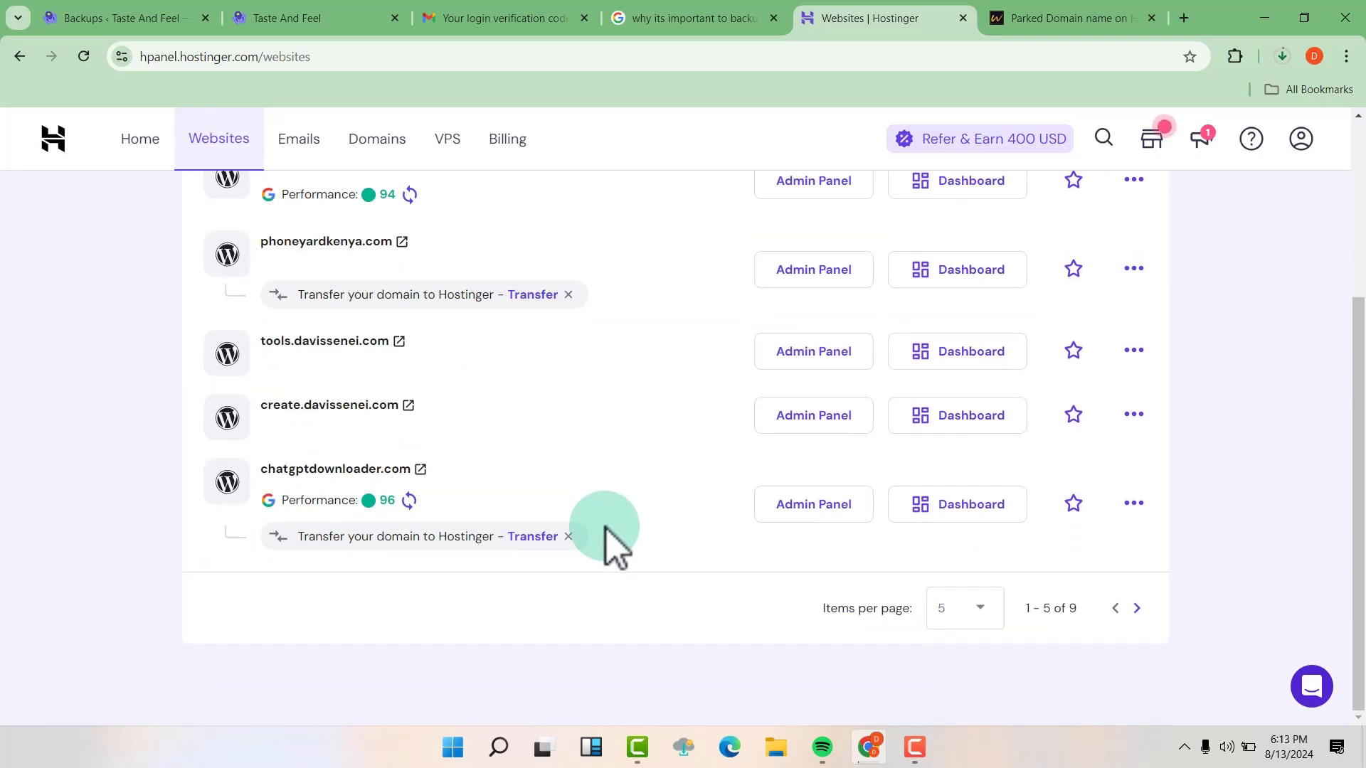
{"action": "scroll", "scroll_direction": "up", "scroll_amount": 3}
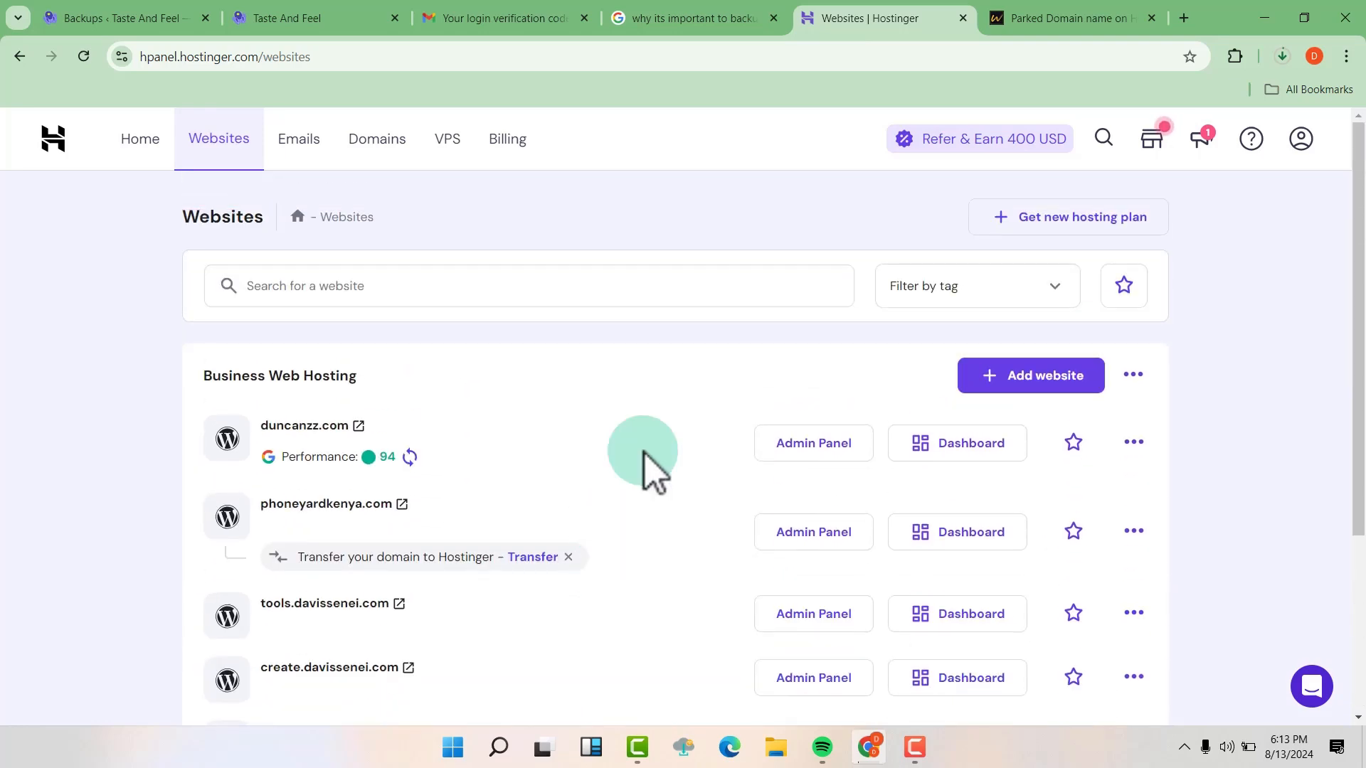